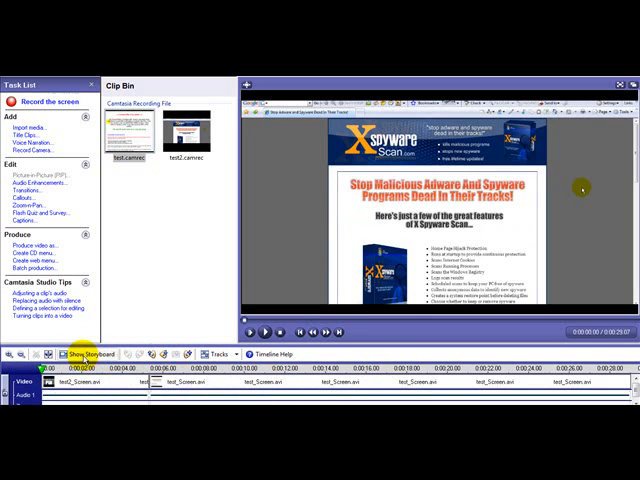
Step: Show the Transitions gallery with the storyboard's empty transition slots
left_click(90, 352)
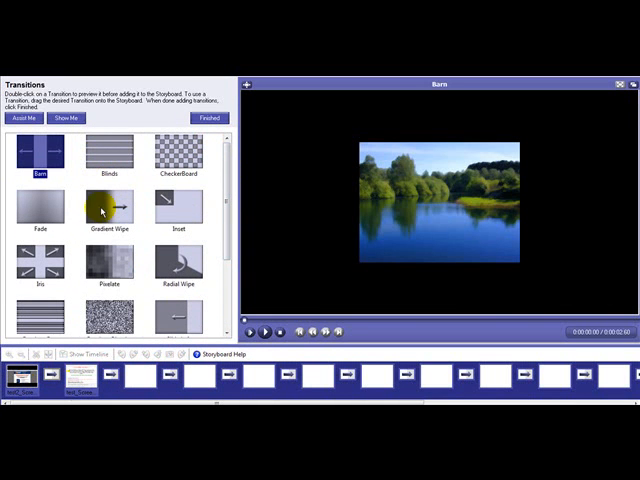
left_click(108, 270)
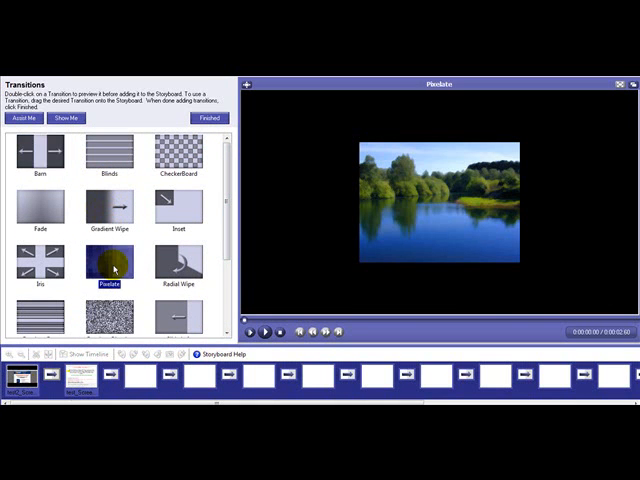
left_click(264, 332)
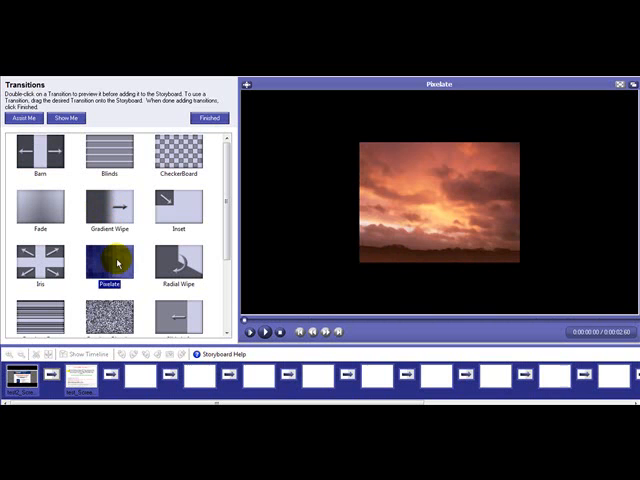
left_click(178, 160)
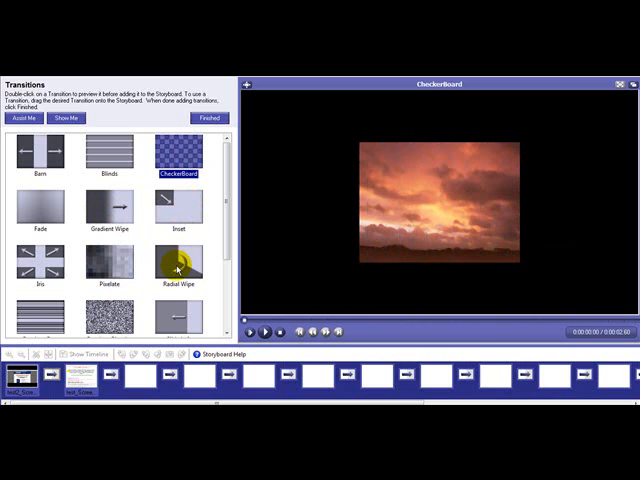
left_click(176, 270)
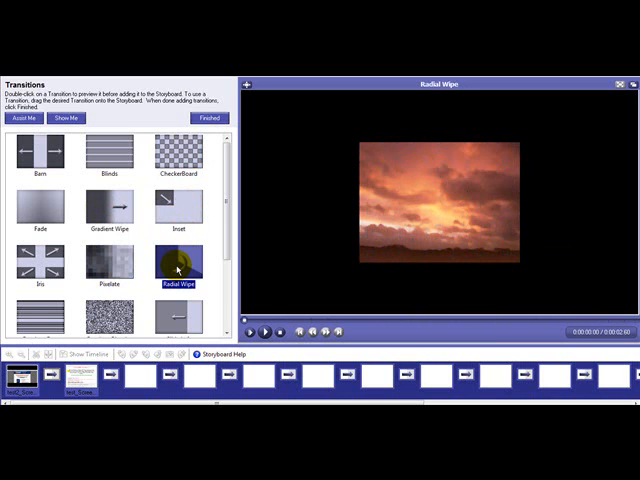
left_click(264, 332)
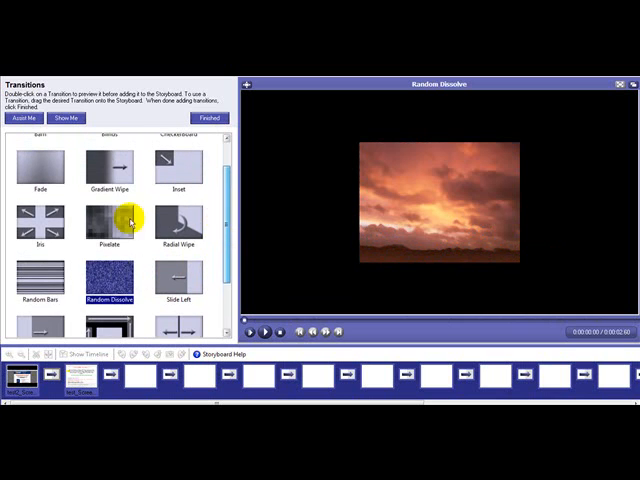
left_click(112, 224)
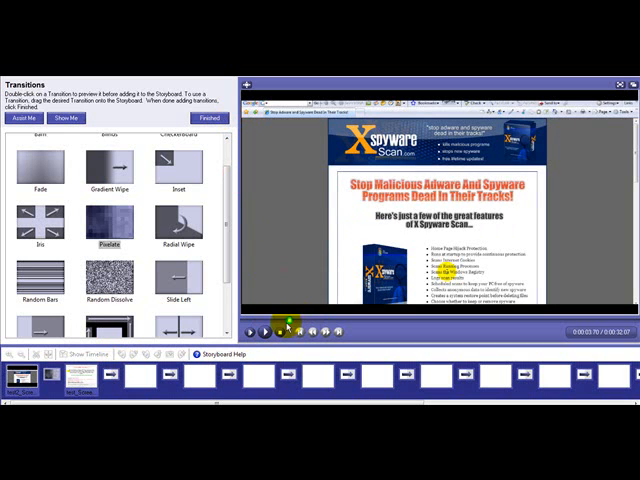
Step: Play, pause and resume the project preview of the recorded web page clip
left_click(252, 332)
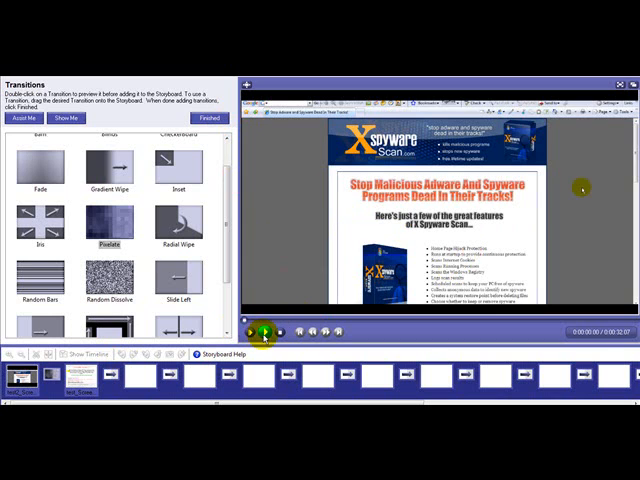
left_click(248, 332)
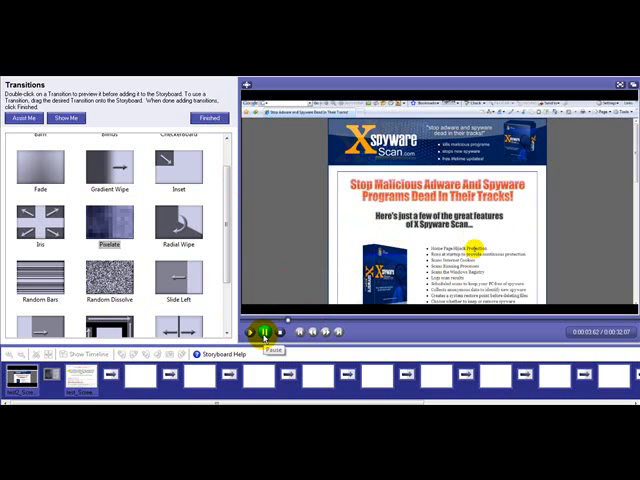
left_click(262, 332)
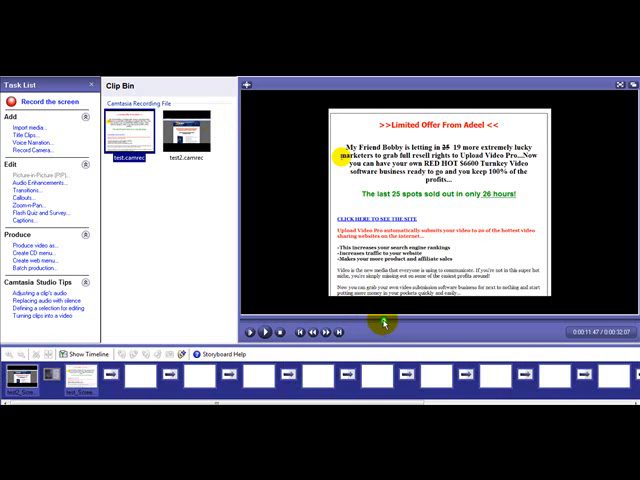
Step: Rewind the preview to the beginning and play the project again
left_click(264, 332)
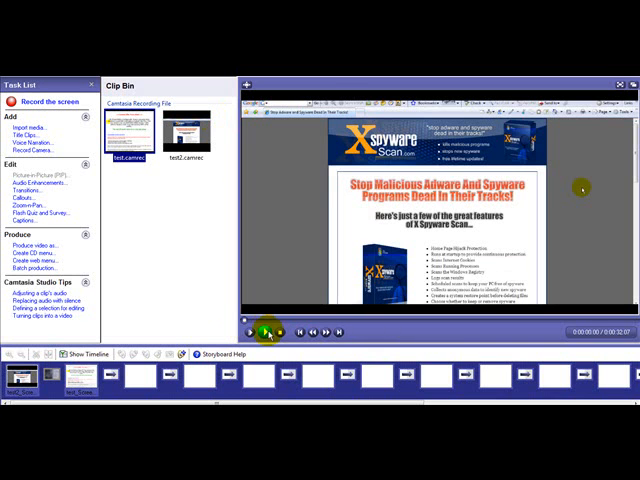
left_click(248, 332)
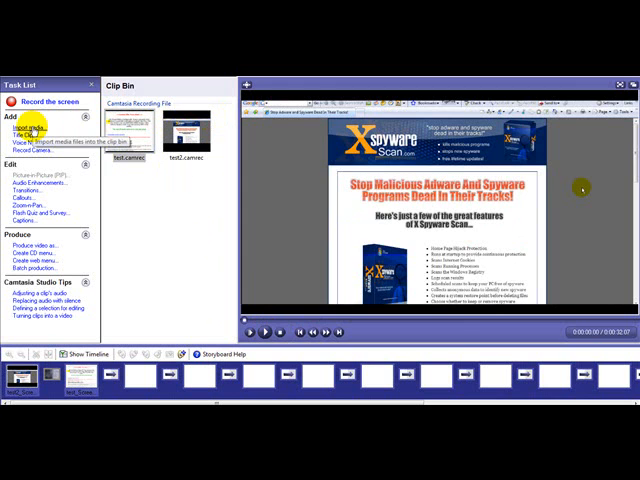
left_click(36, 122)
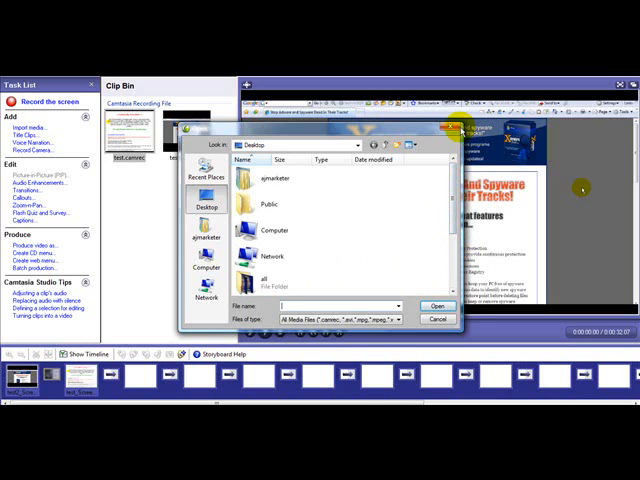
left_click(432, 304)
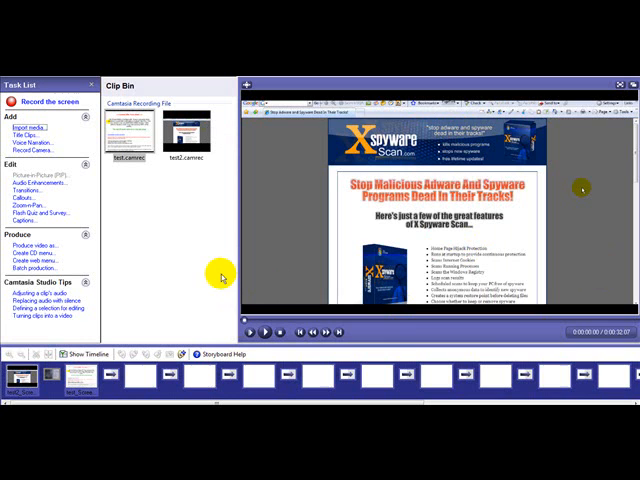
mouse_move(196, 272)
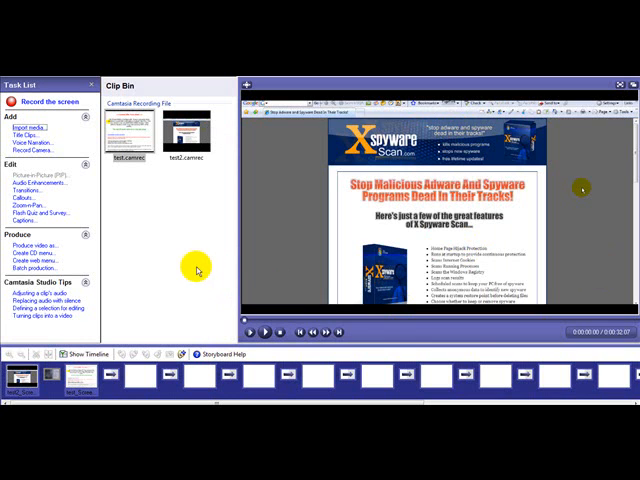
mouse_move(50, 172)
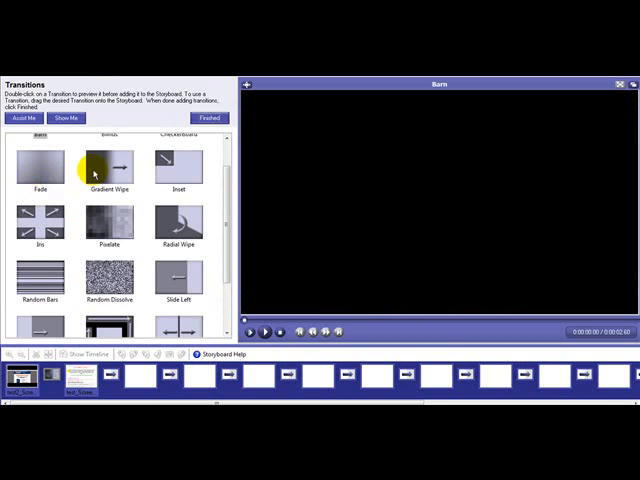
Step: Preview the Gradient Wipe transition on the sample landscape clip
double_click(106, 166)
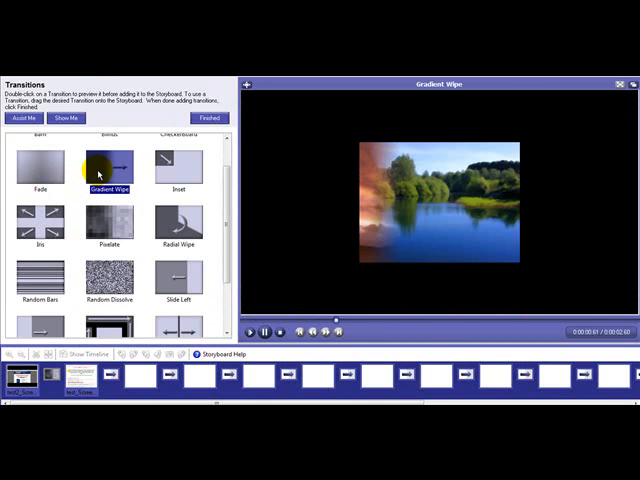